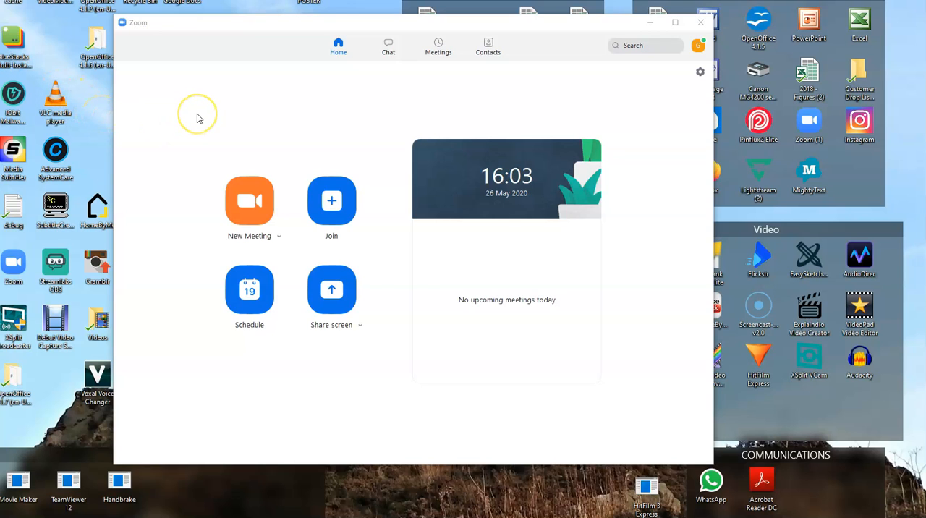
mouse_move(188, 121)
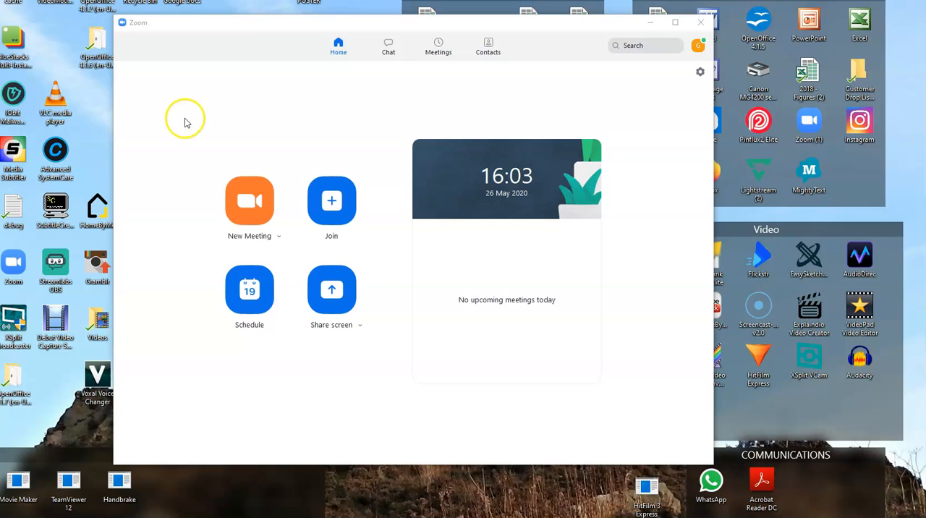
mouse_move(200, 107)
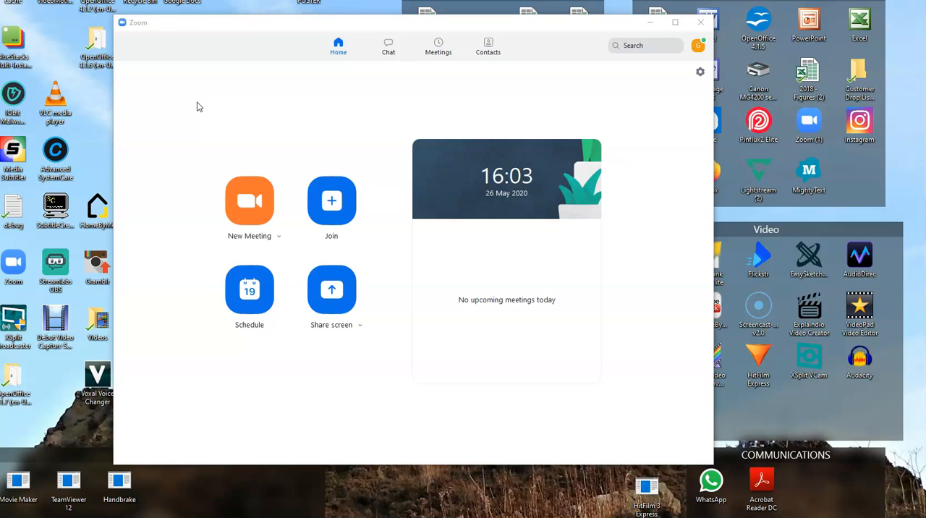
mouse_move(534, 95)
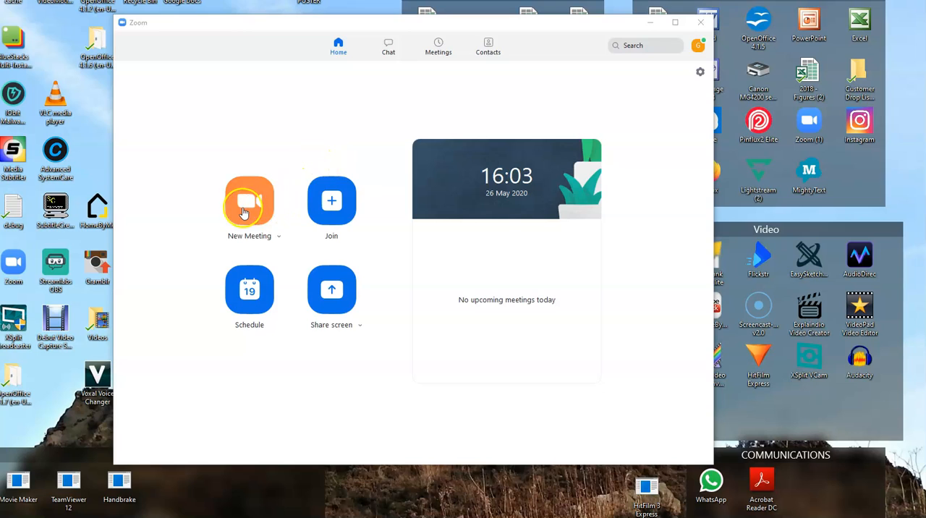
Step: Start a new meeting with webcam video shown over the beach virtual background
click(249, 201)
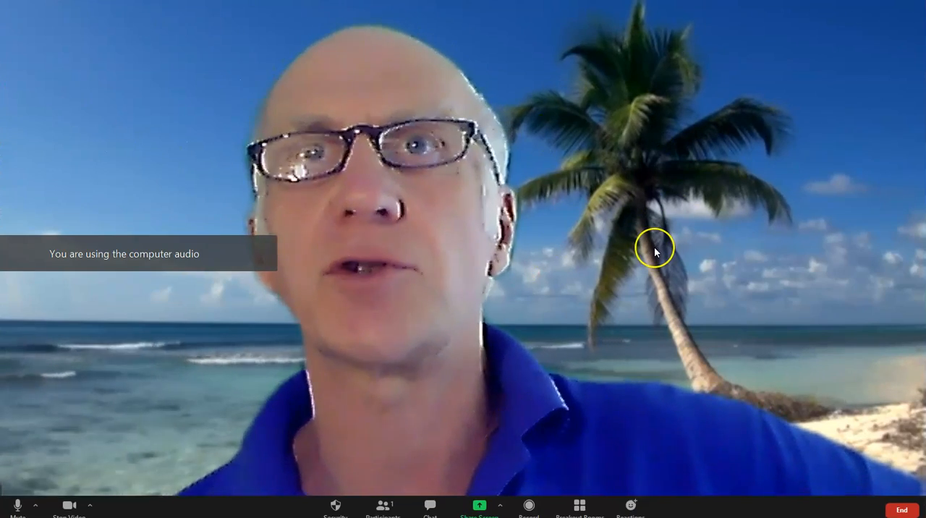
mouse_move(619, 237)
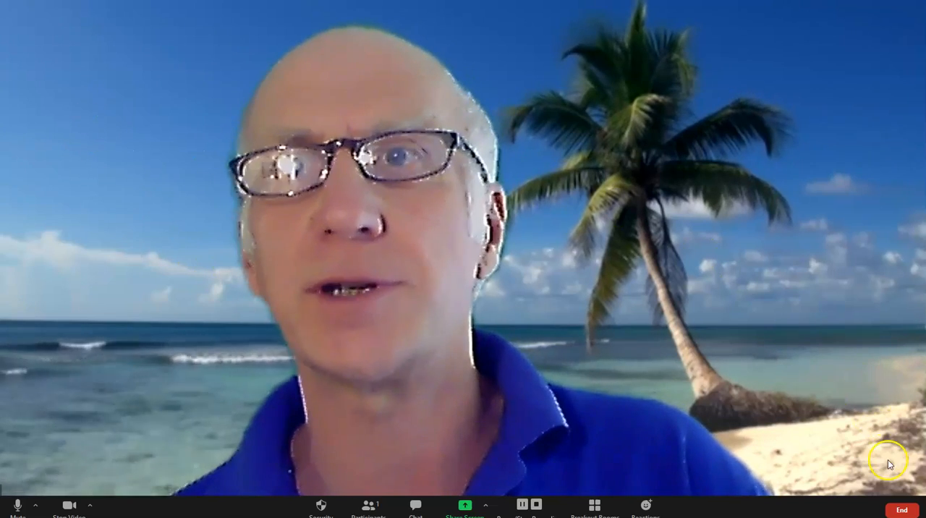
mouse_move(901, 509)
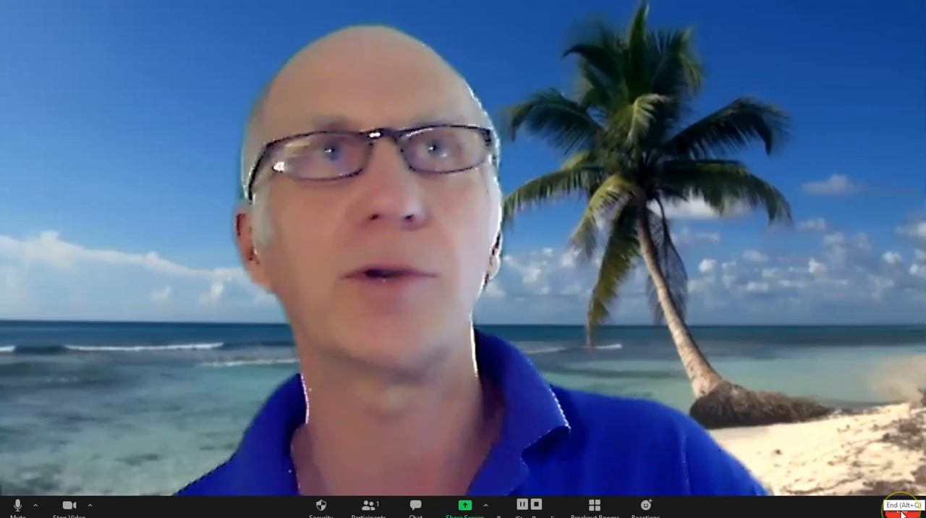
Step: End the meeting and choose Desktop as the folder for the recorded files
click(902, 503)
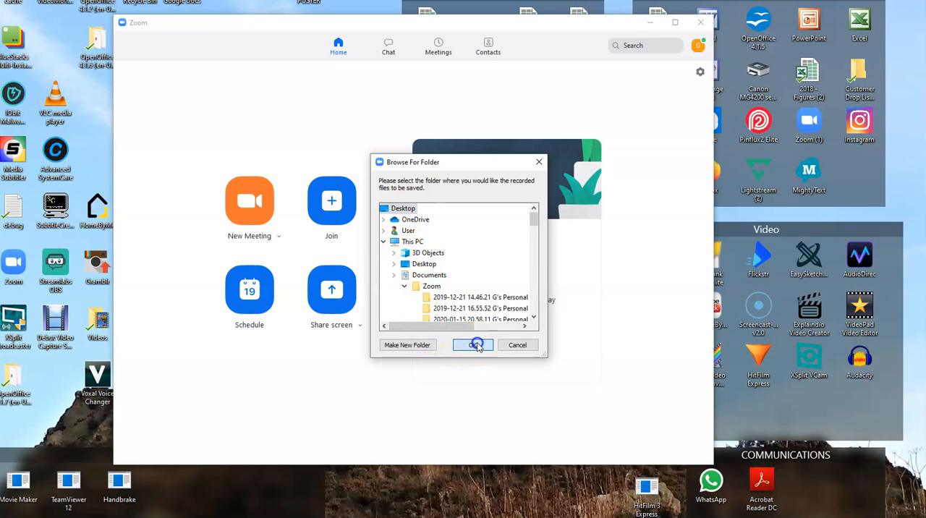
click(473, 344)
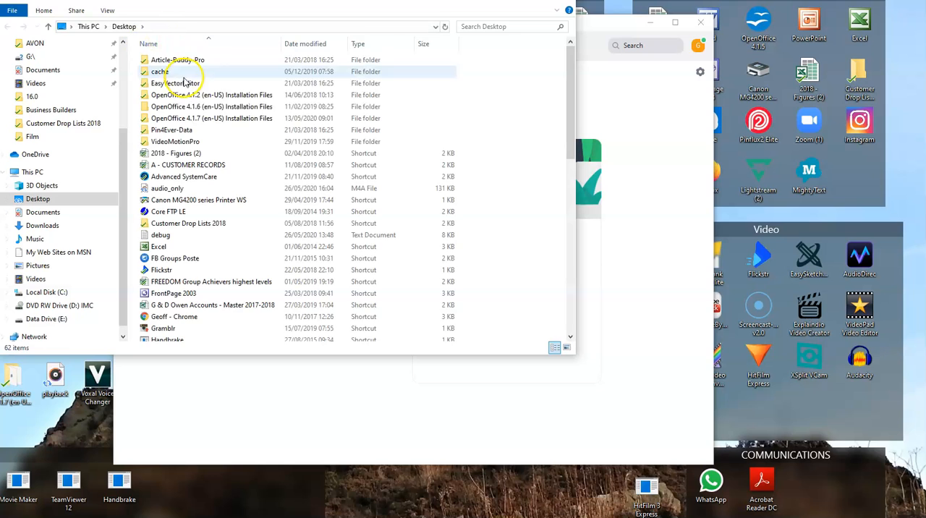
mouse_move(191, 70)
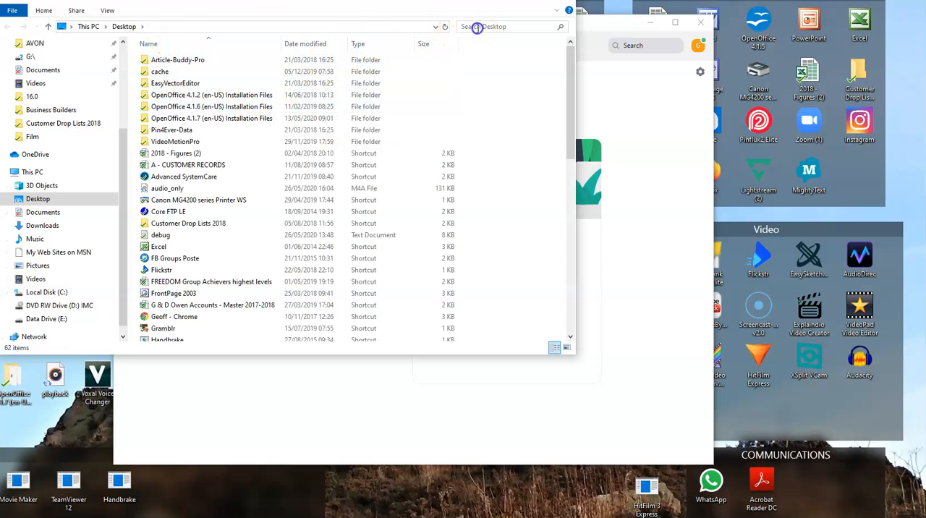
Step: Filter Desktop with datemodified:today and select the zoom_0 recording
text(datemodified:today)
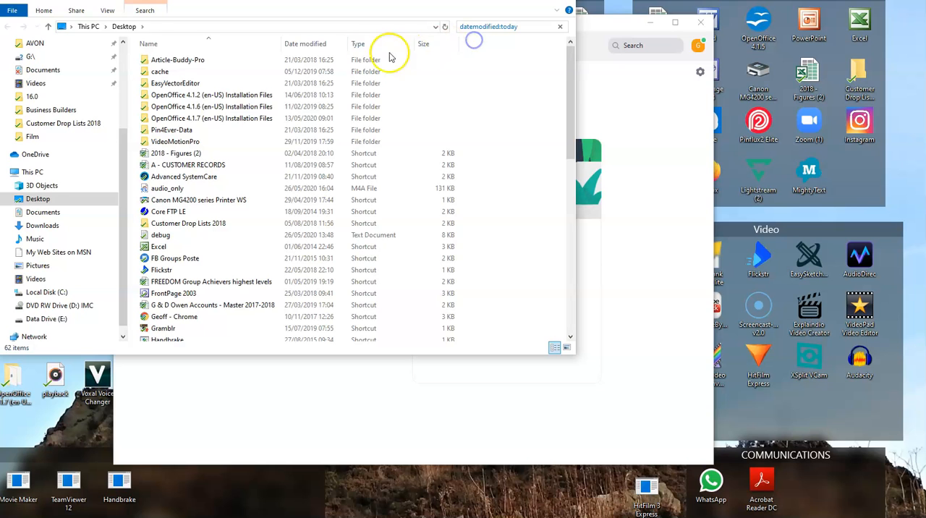
click(509, 26)
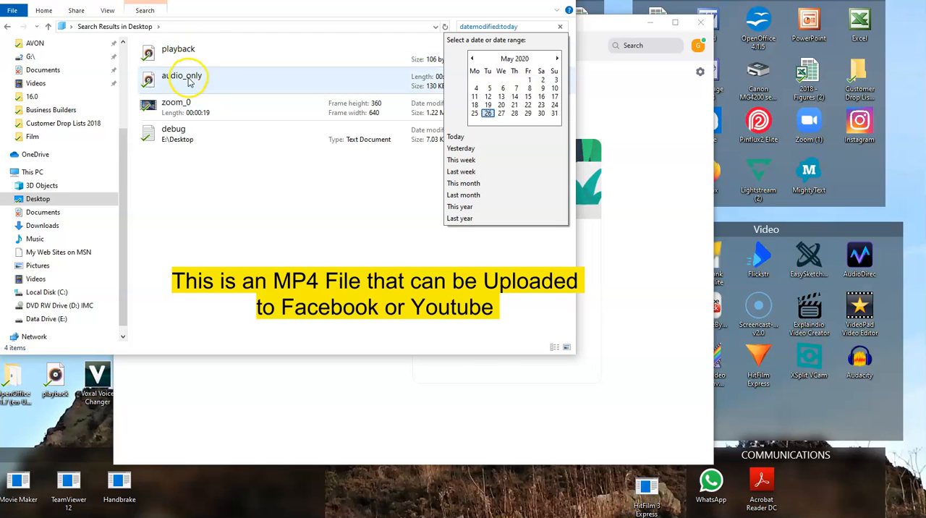
click(177, 107)
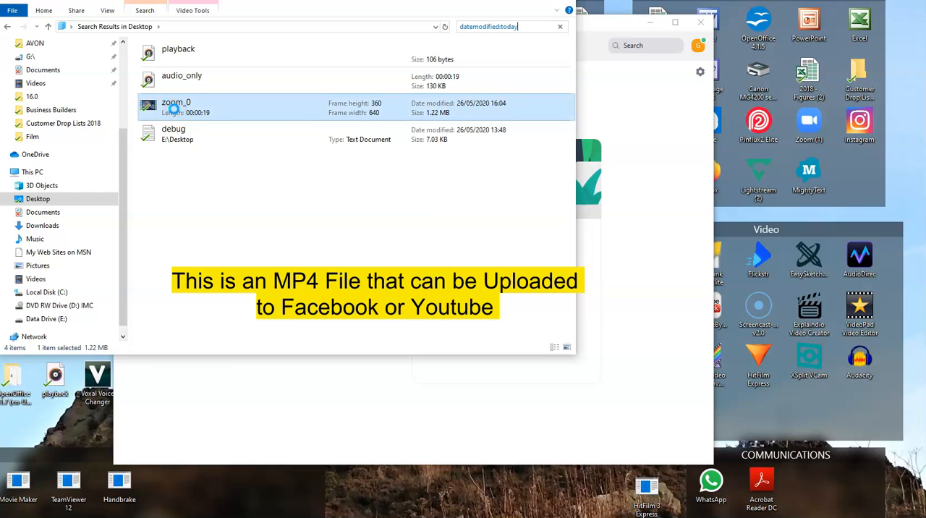
Step: Rename the zoom_0 recording to '1.Test of Zoom Video'
right_click(177, 104)
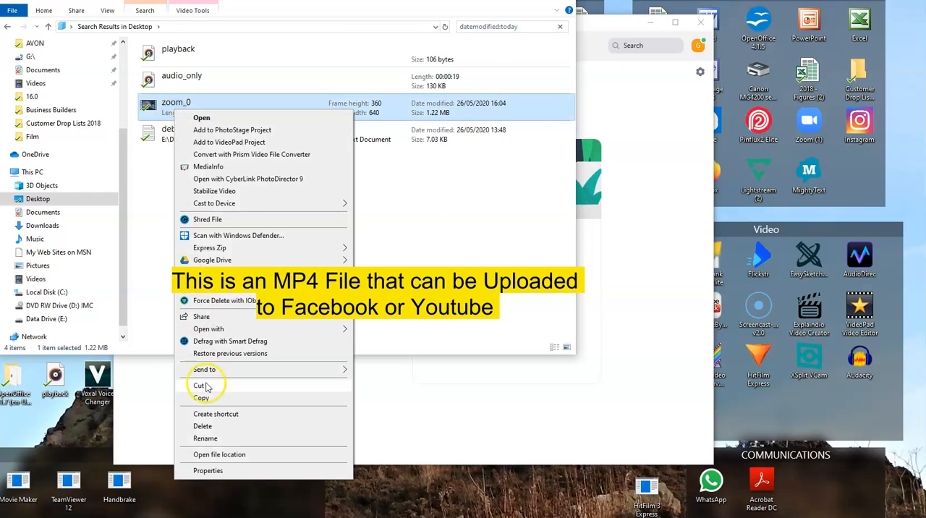
mouse_move(206, 438)
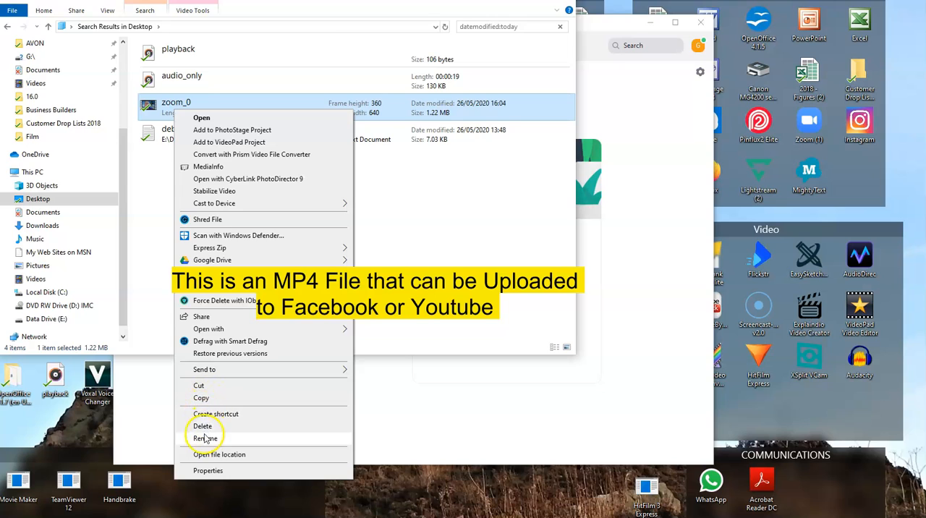
click(205, 438)
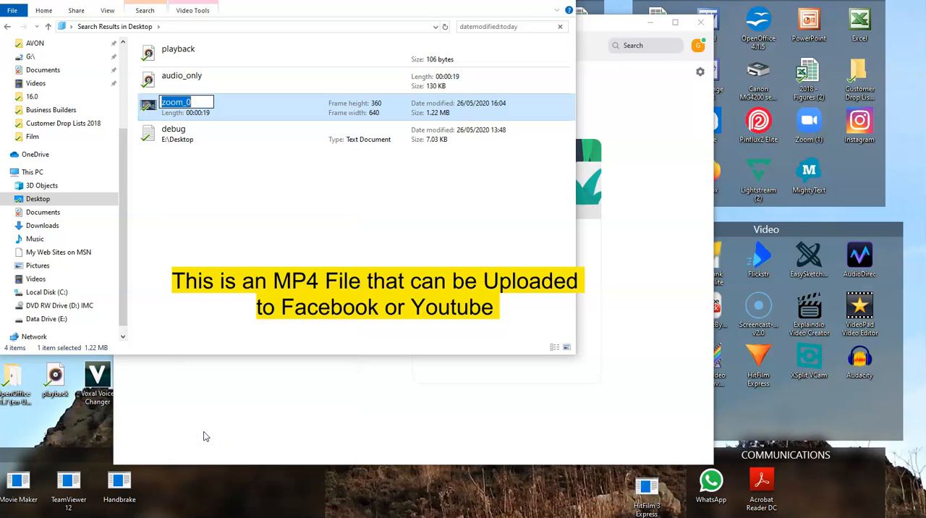
text(1.1)
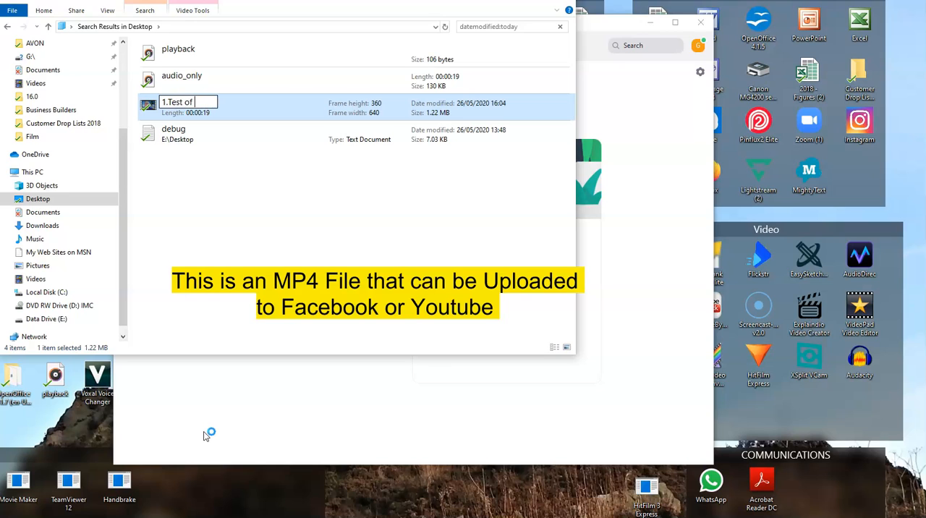
text(Zoo)
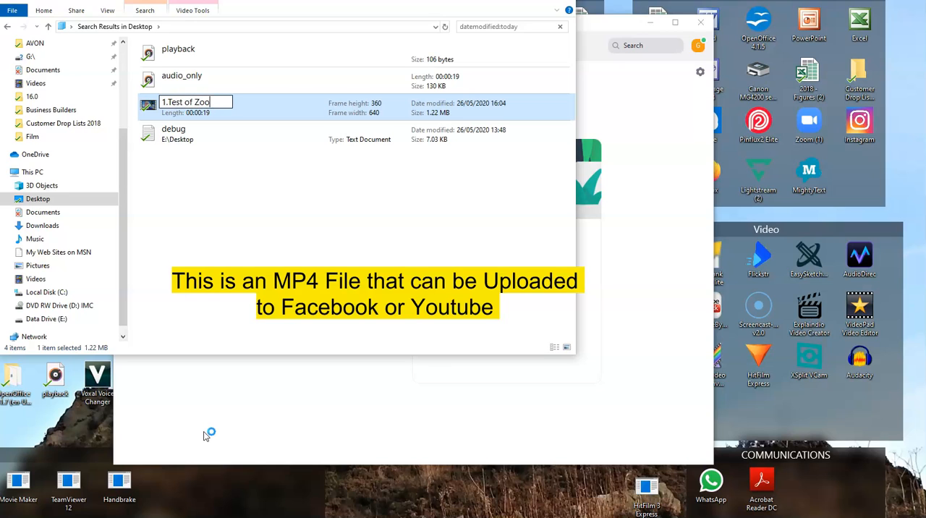
text(m Video)
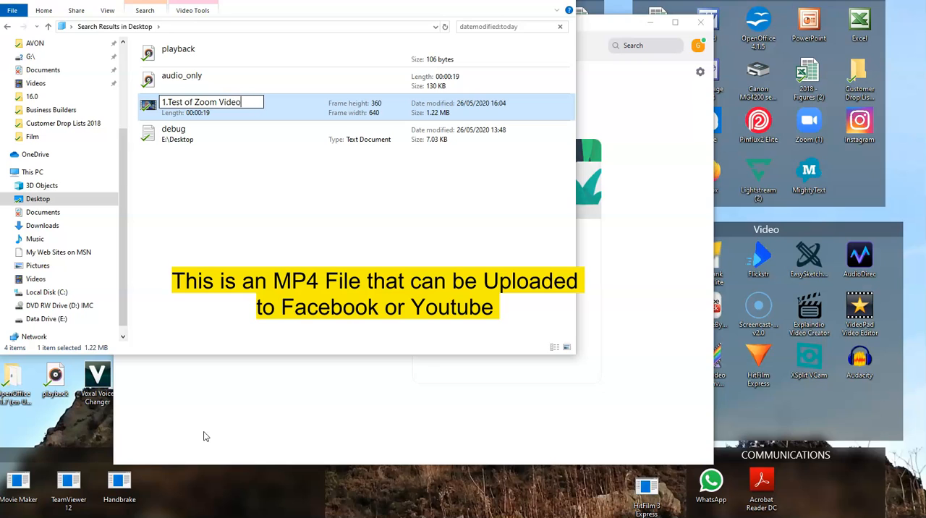
mouse_move(376, 133)
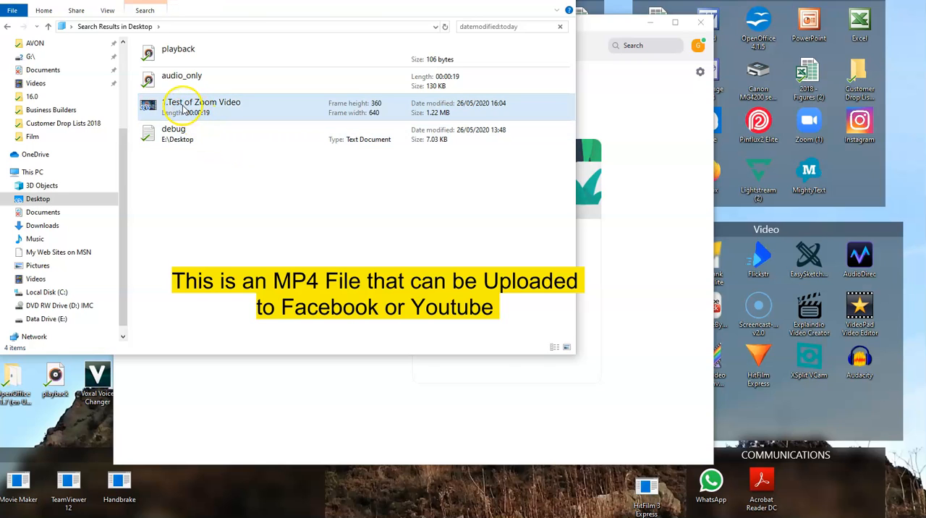
Step: Launch the renamed '1.Test of Zoom Video' MP4 for playback
click(199, 79)
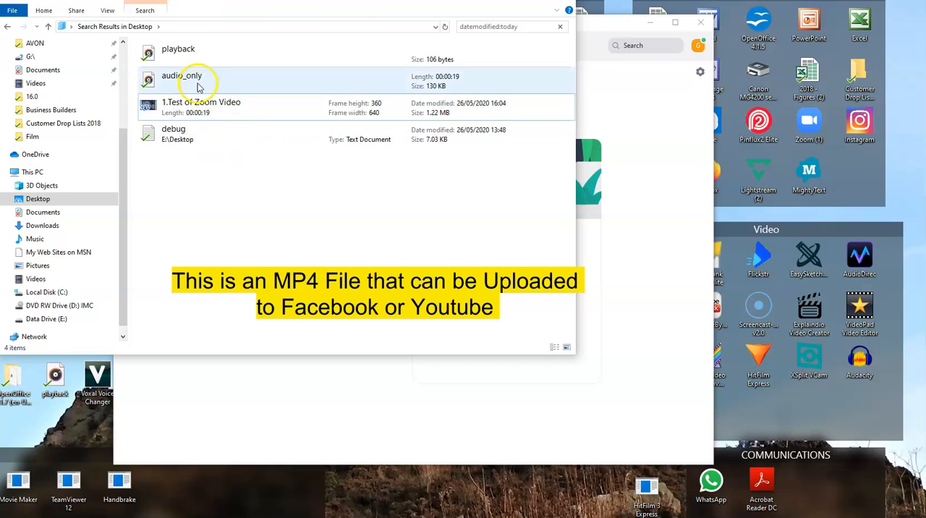
click(202, 107)
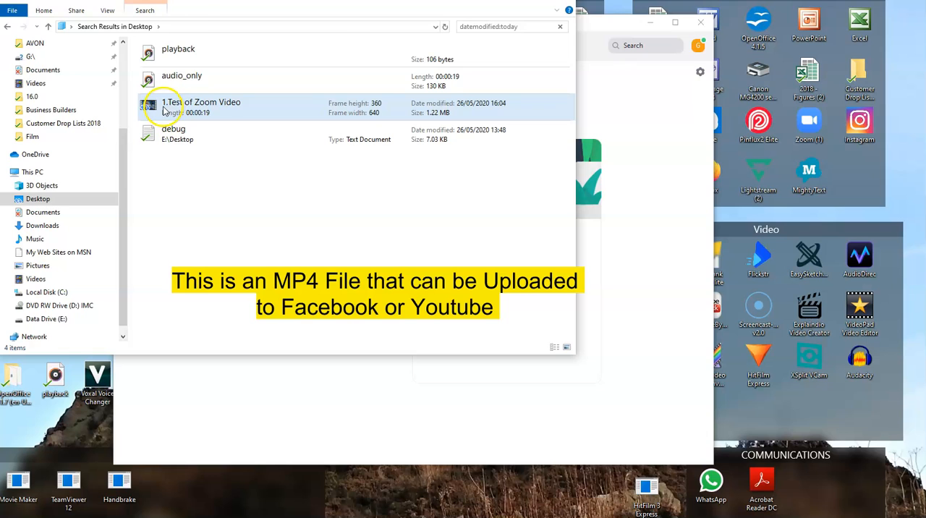
click(203, 107)
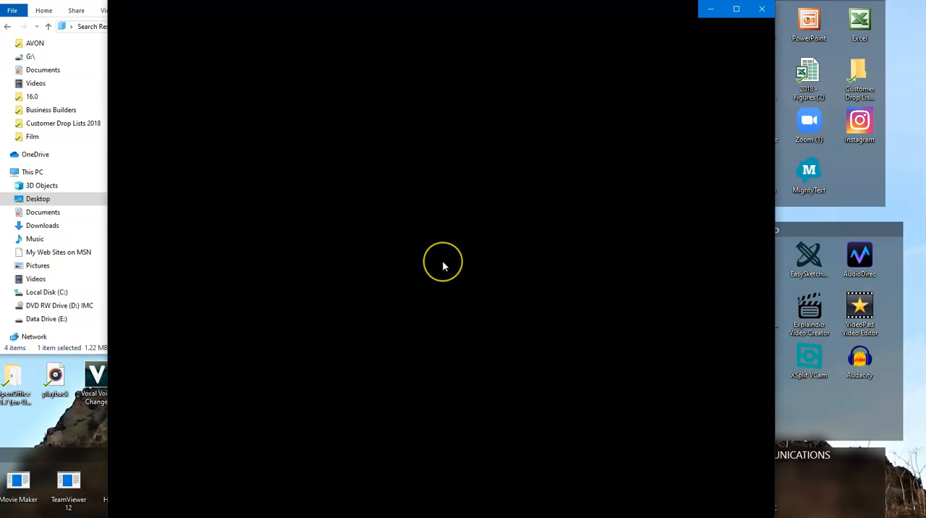
Step: Play '1.Test of Zoom Video' in Movies & TV through to its end
click(441, 260)
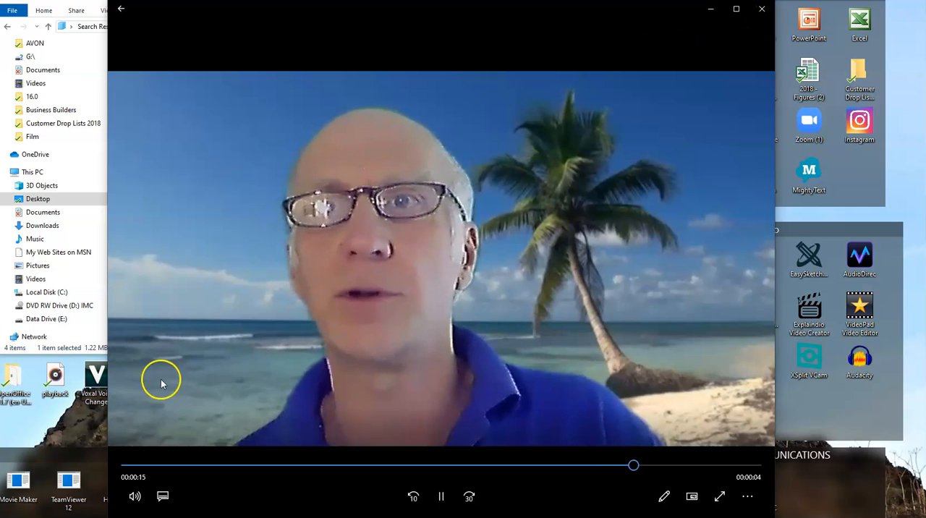
mouse_move(335, 69)
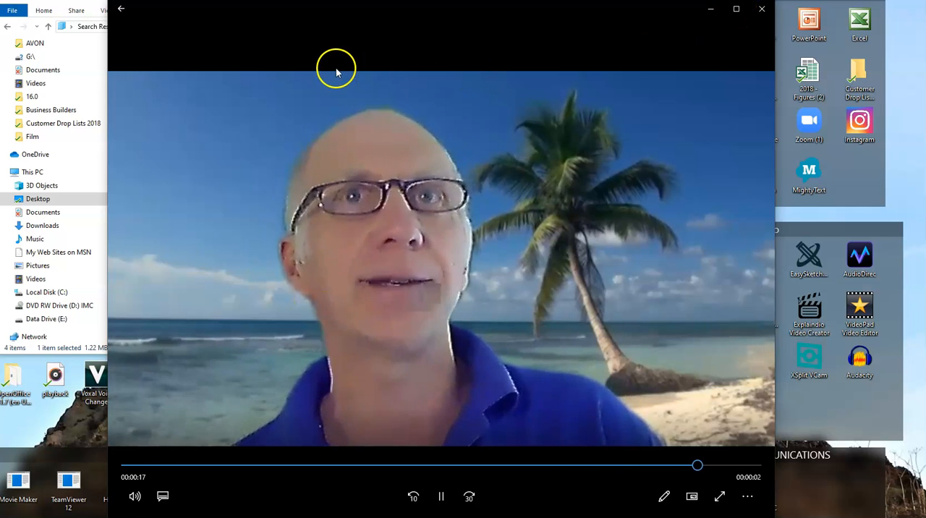
click(440, 496)
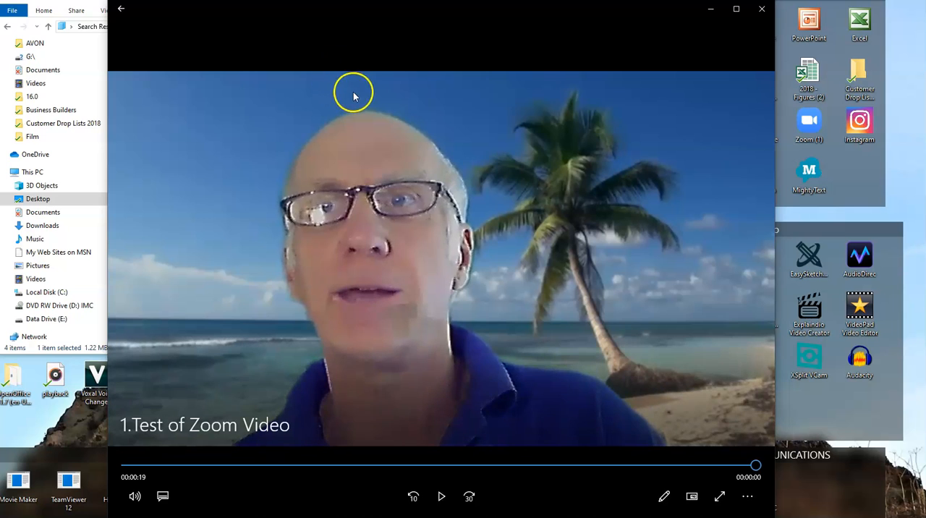
mouse_move(686, 40)
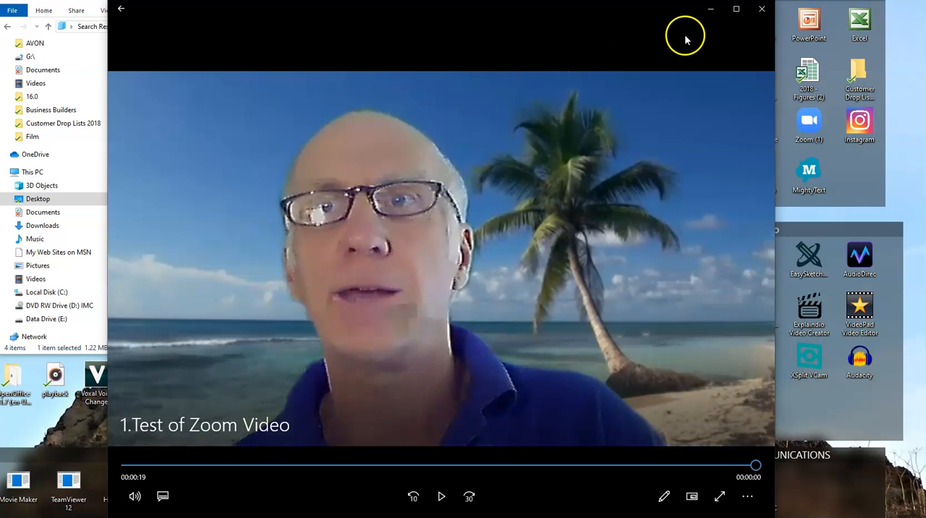
mouse_move(760, 10)
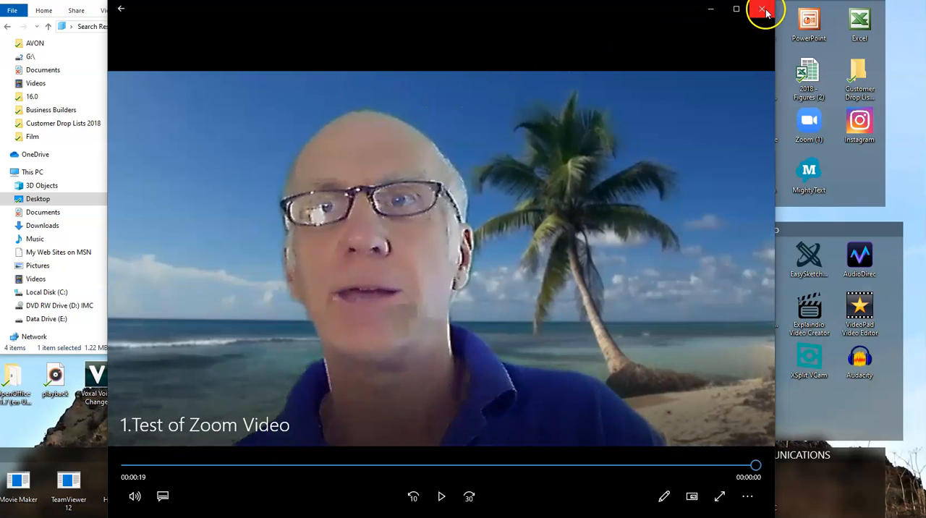